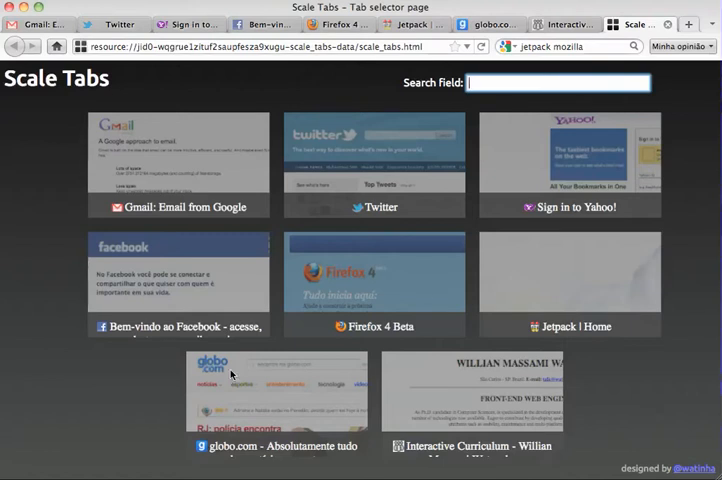
{"action": "mouse_move", "coordinate": [80, 408]}
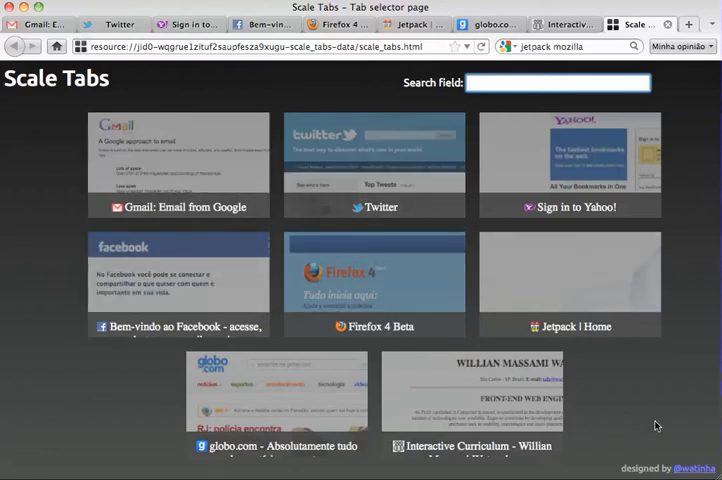
- Switch to the Firefox 4 Beta tab by picking its thumbnail on the Scale Tabs page
{"action": "left_click", "coordinate": [558, 84]}
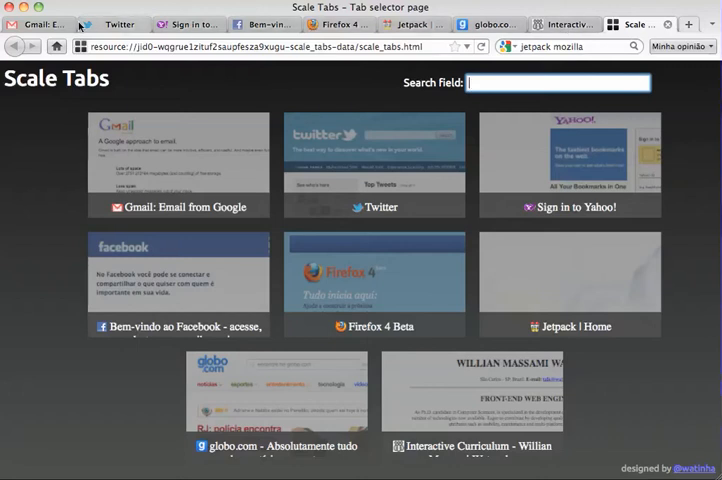
{"action": "mouse_move", "coordinate": [604, 340]}
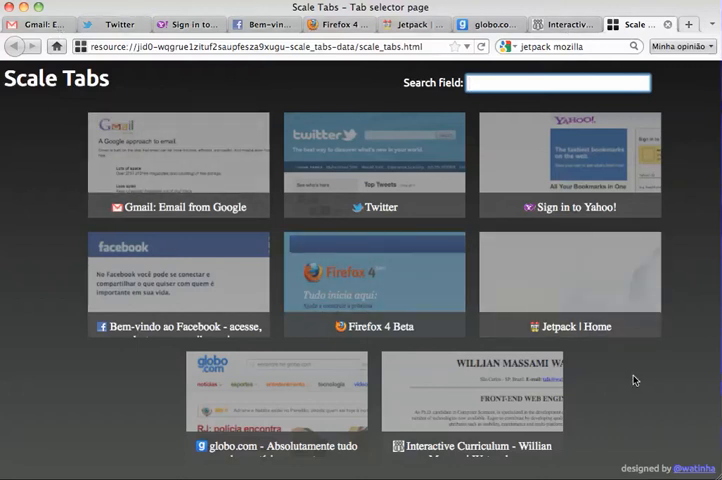
{"action": "mouse_move", "coordinate": [396, 336]}
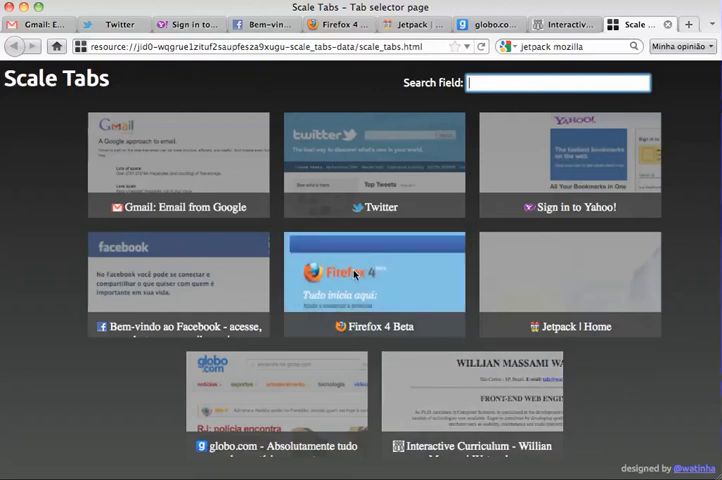
{"action": "left_click", "coordinate": [374, 280]}
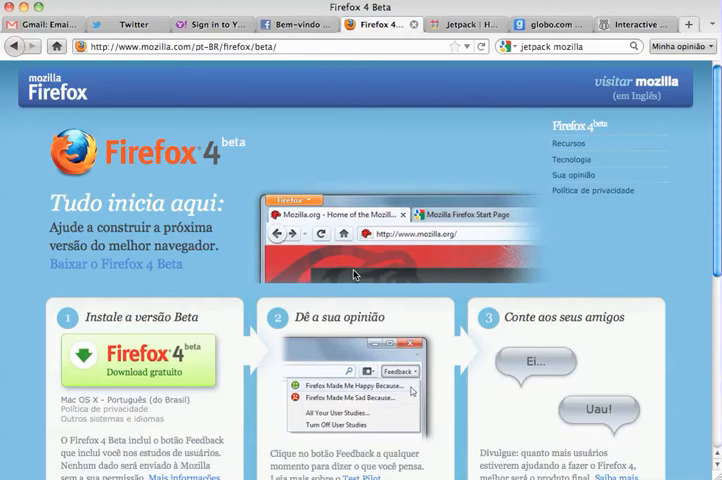
{"action": "mouse_move", "coordinate": [480, 160]}
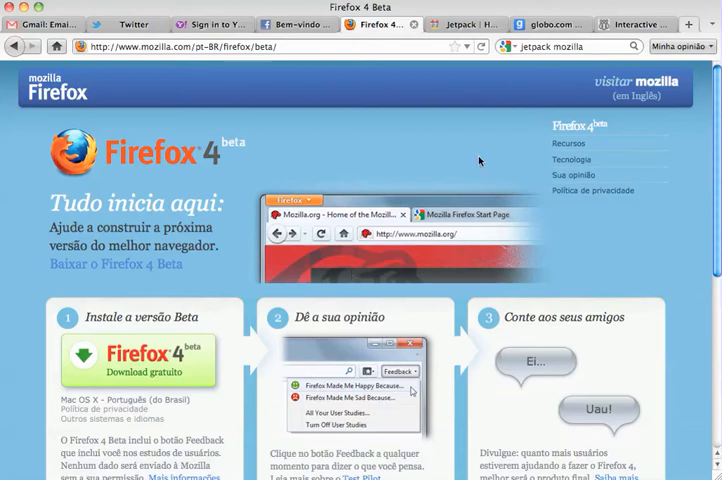
{"action": "mouse_move", "coordinate": [516, 132]}
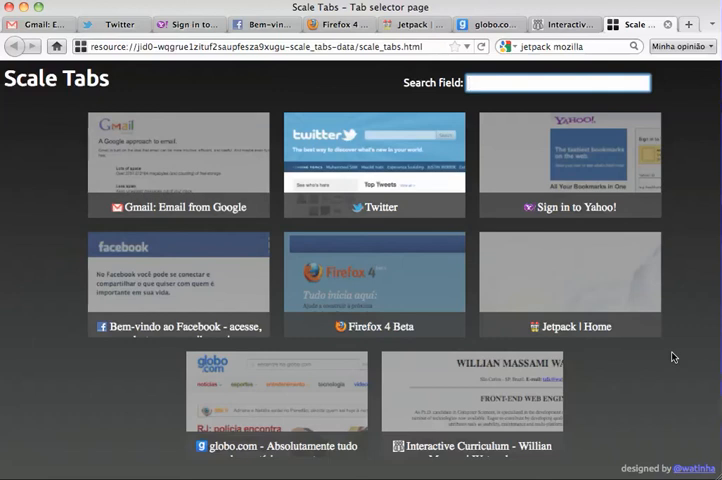
- Return to the Scale Tabs selector page showing all eight open tab thumbnails
{"action": "left_click", "coordinate": [372, 156]}
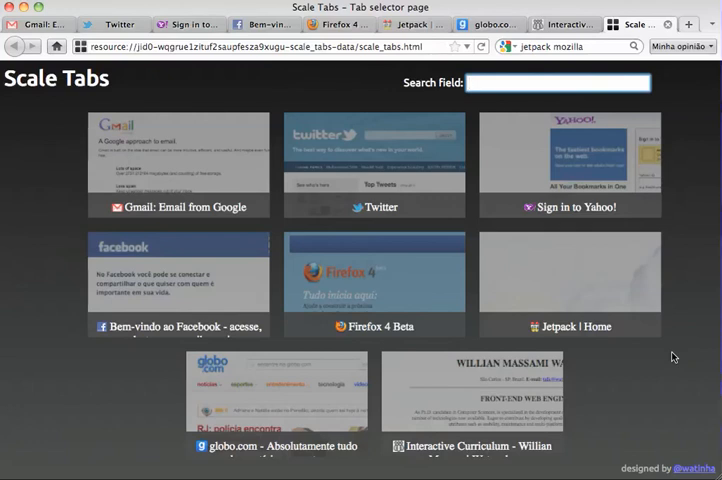
{"action": "mouse_move", "coordinate": [678, 358]}
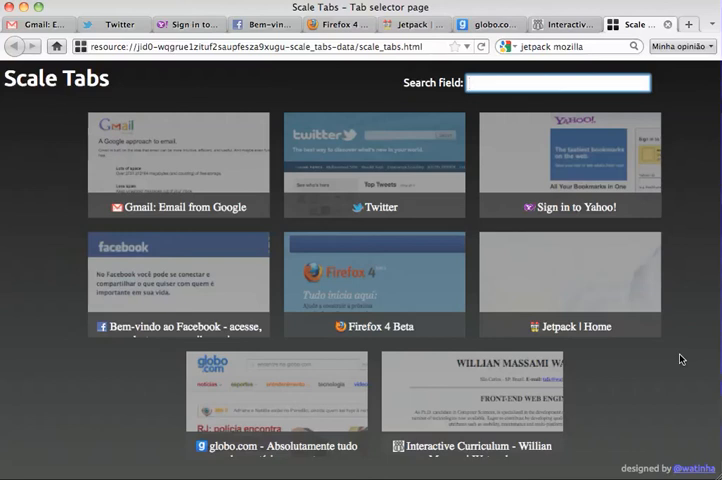
- Filter the tab thumbnails with the keyword 'jetpack' in the Search field
{"action": "type", "text": "jetpack"}
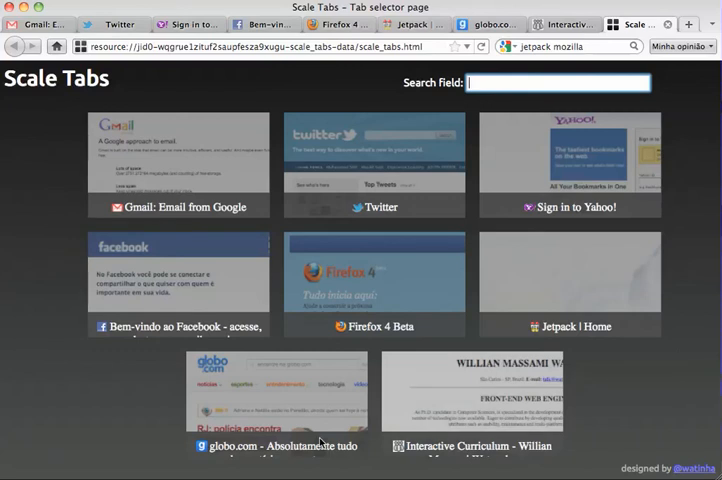
{"action": "mouse_move", "coordinate": [104, 412]}
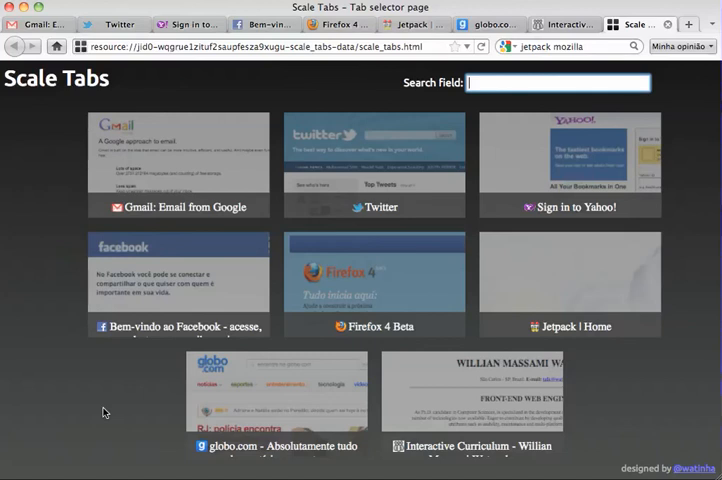
- Leave the selector and switch to the Jetpack | Home tab
{"action": "left_click", "coordinate": [568, 284]}
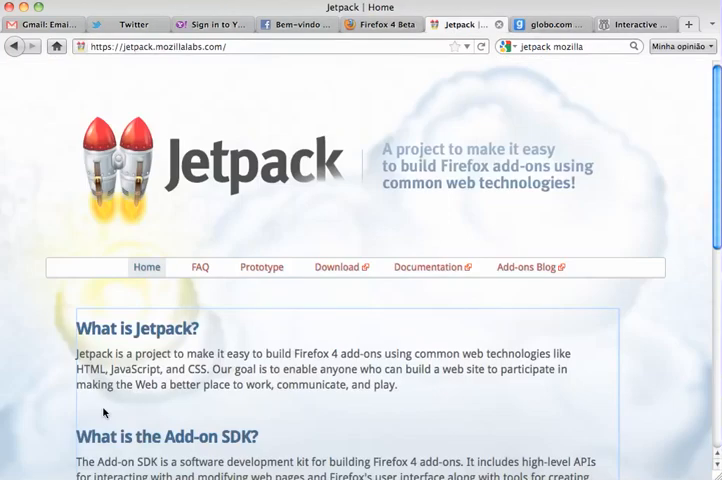
{"action": "mouse_move", "coordinate": [22, 428]}
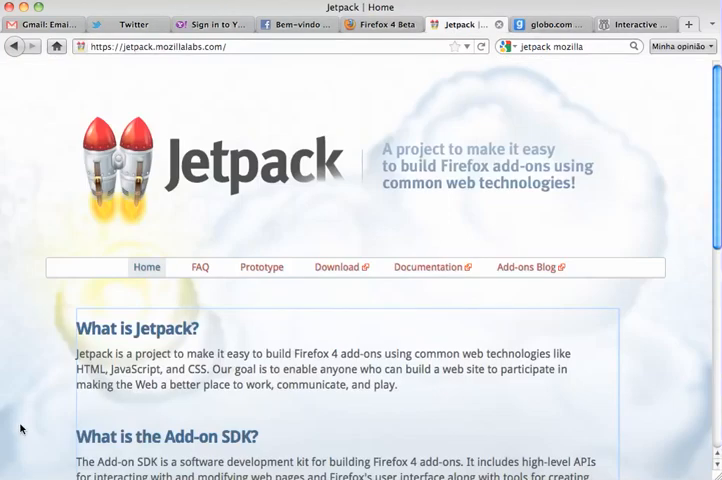